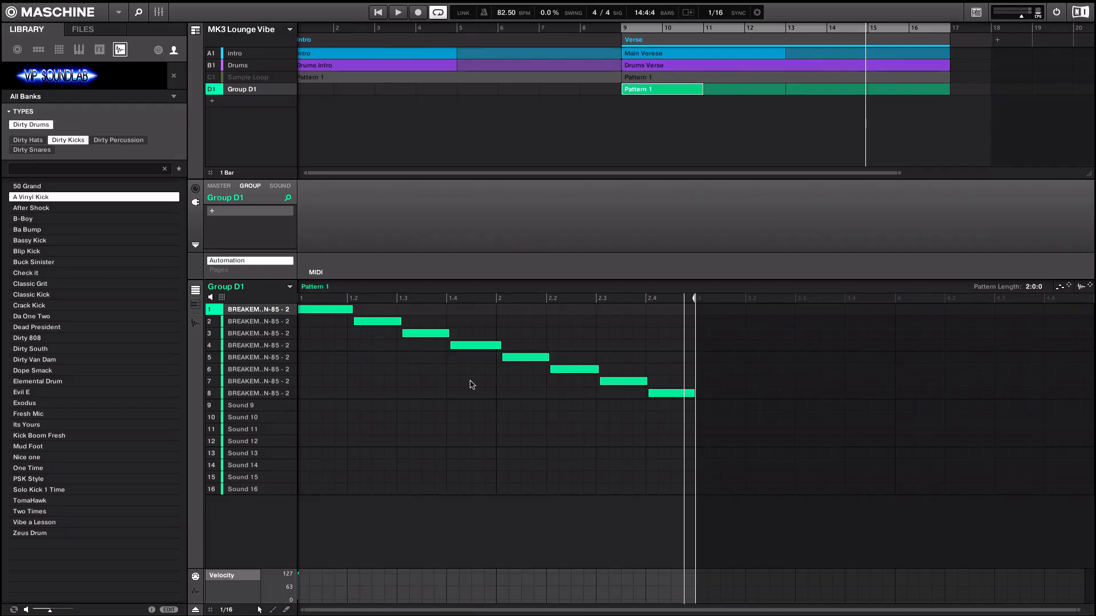
mouse_move(552, 383)
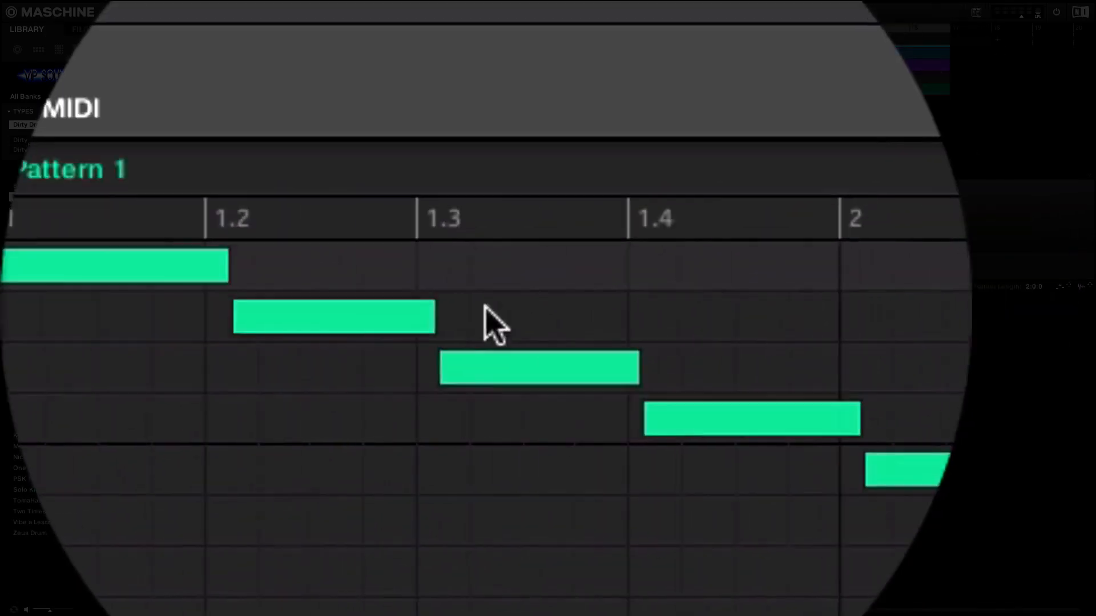
Step: Select the eight slice notes in Pattern 1 and quantize them to the grid
left_click(334, 324)
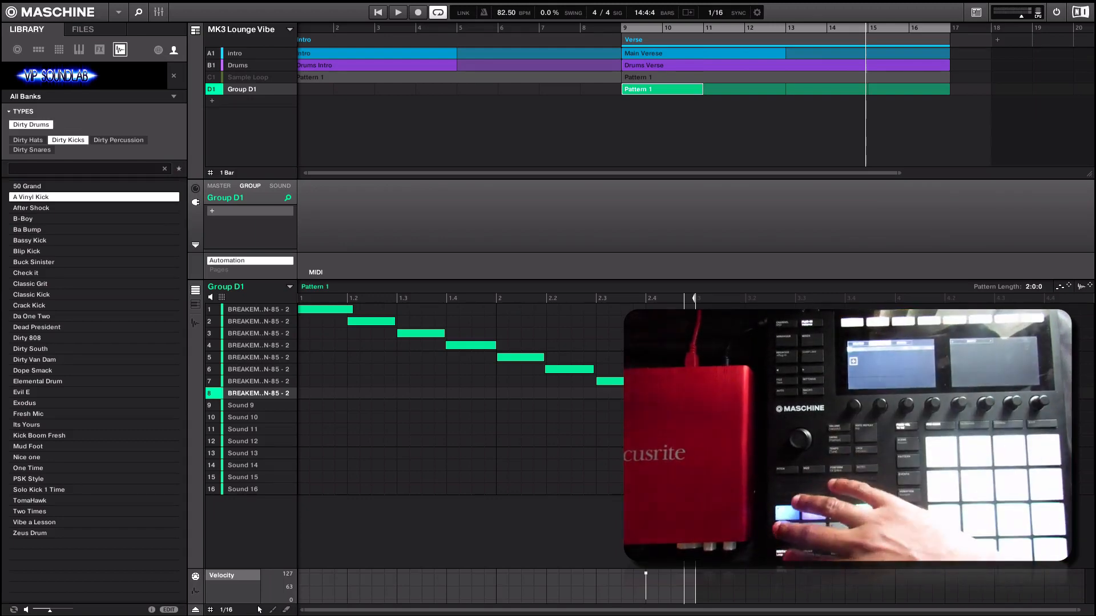
Step: Show the Sampler plugin of the selected breakbeat slice sound in Group D1
left_click(403, 11)
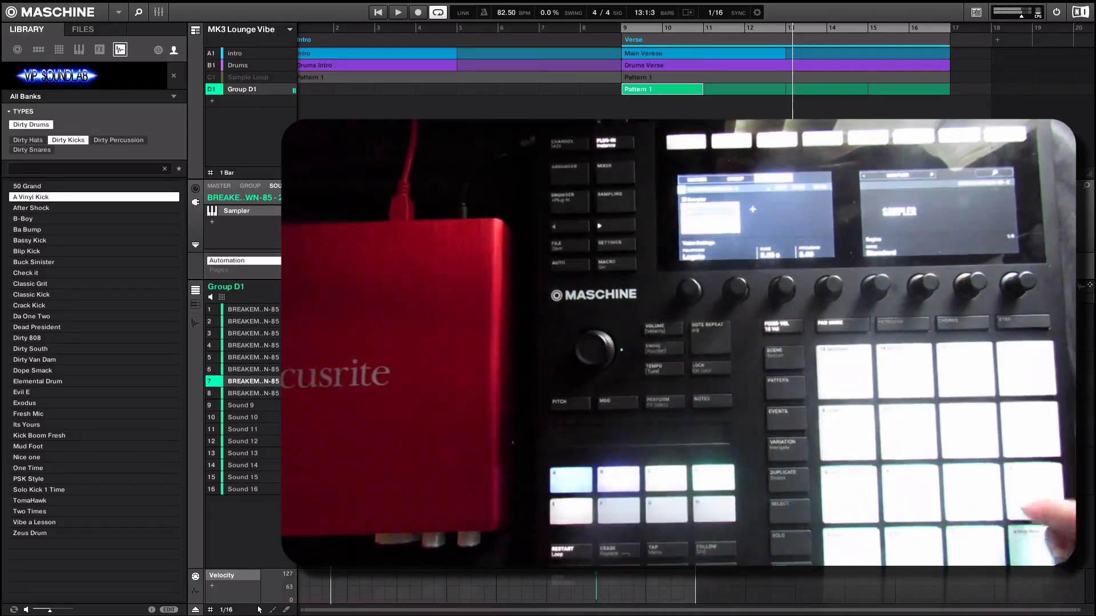
Step: Show the Sampler's Voice Settings / Engine page with Polyphony at 1
left_click(911, 486)
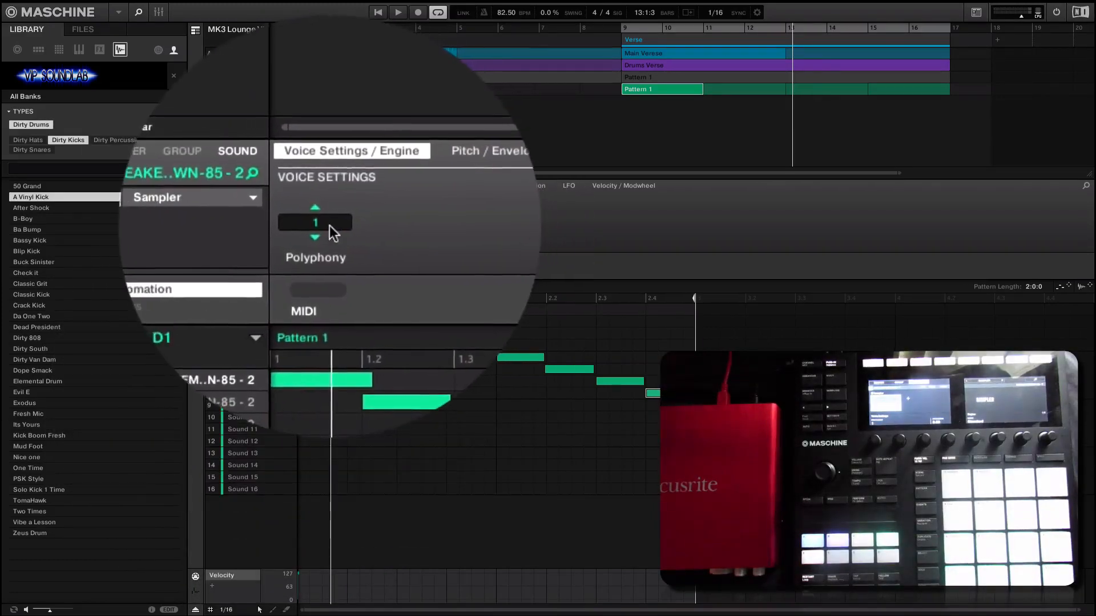
Step: Set Polyphony to 1 and Choke group 1 for the slices on pads 1–8
left_click(316, 222)
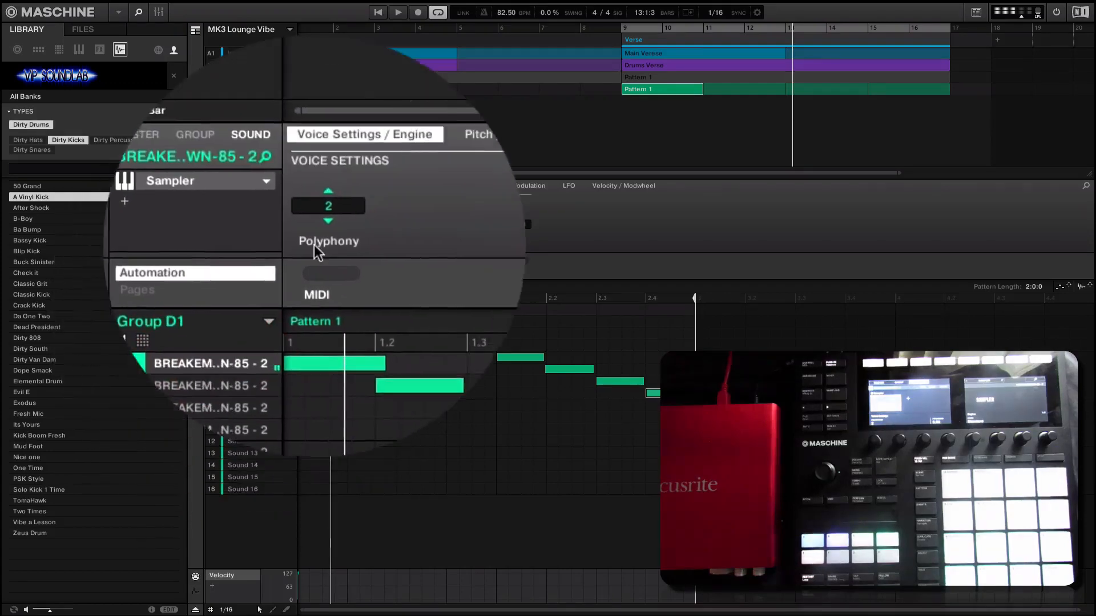
mouse_move(1021, 10)
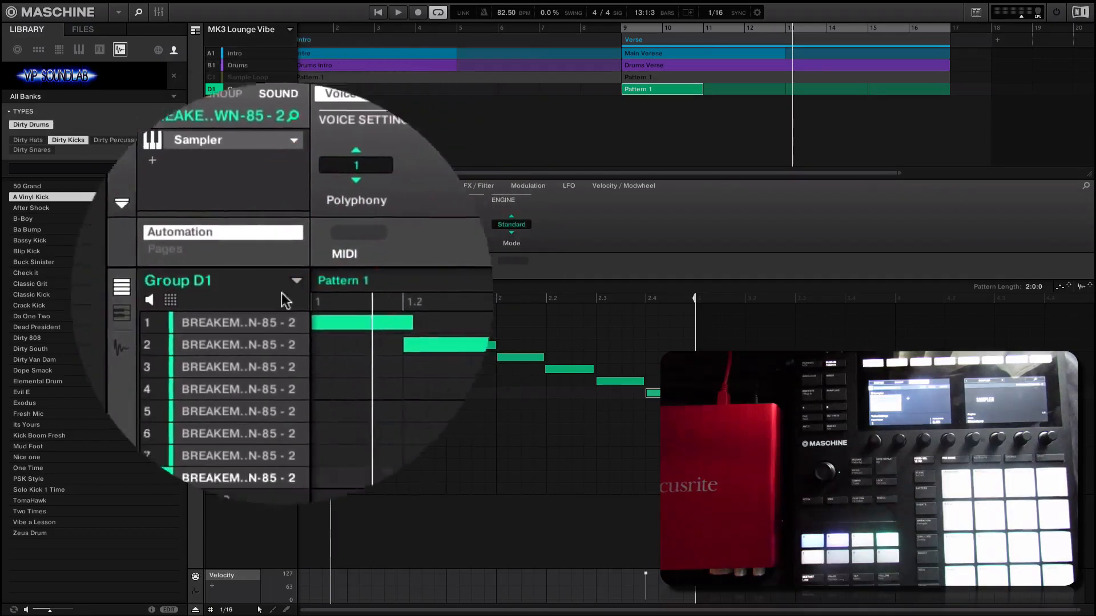
left_click(171, 300)
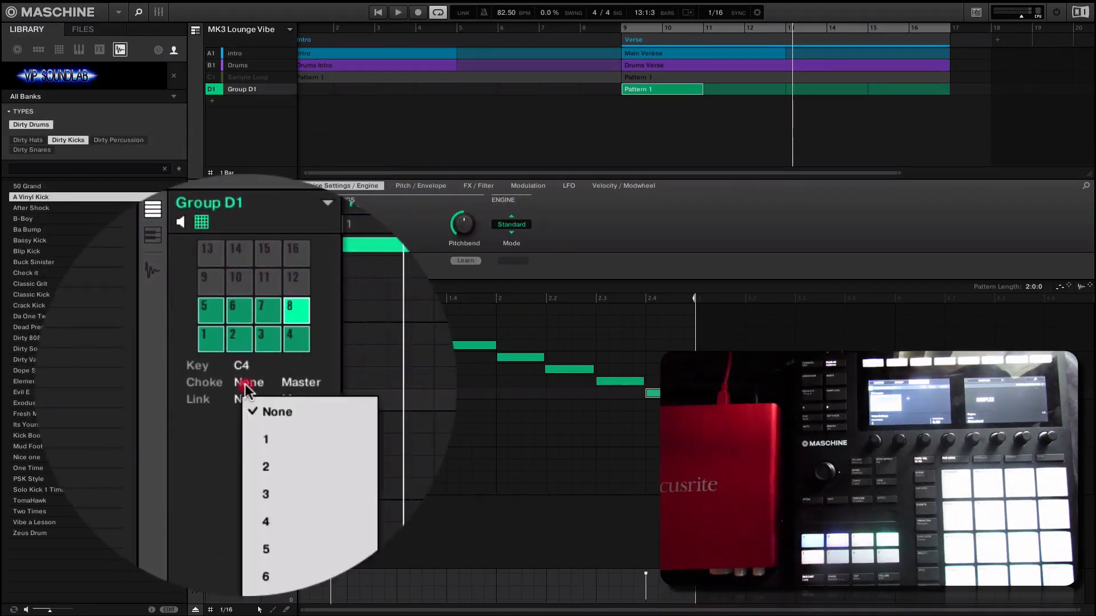
left_click(266, 440)
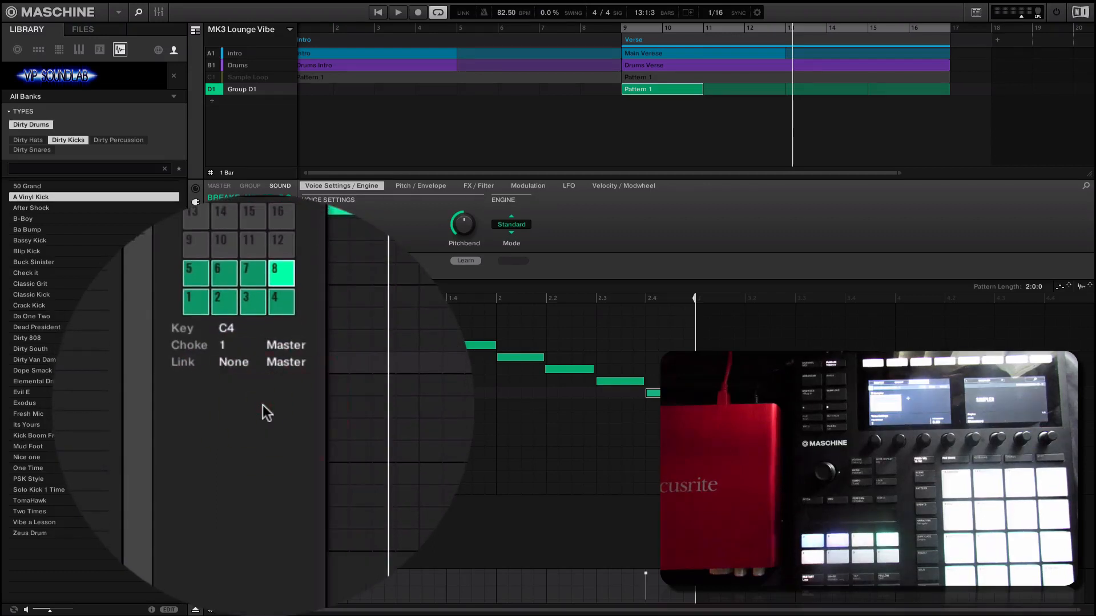